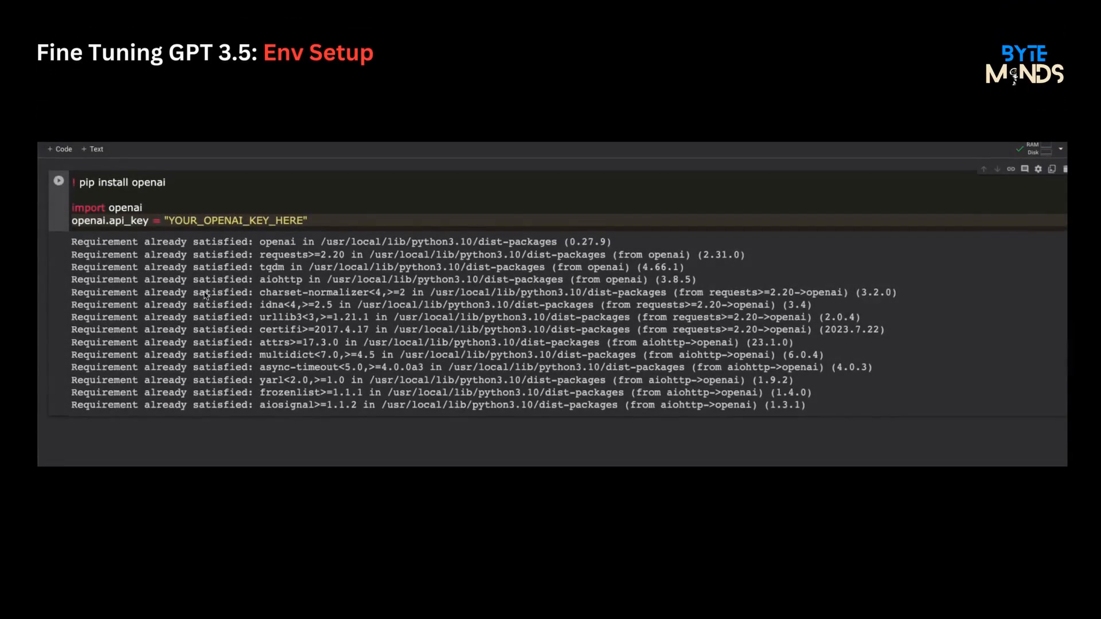
# Step: Review the JSON block of ten system/user/assistant product-description conversations in ChatGPT
pyautogui.click(99, 195)
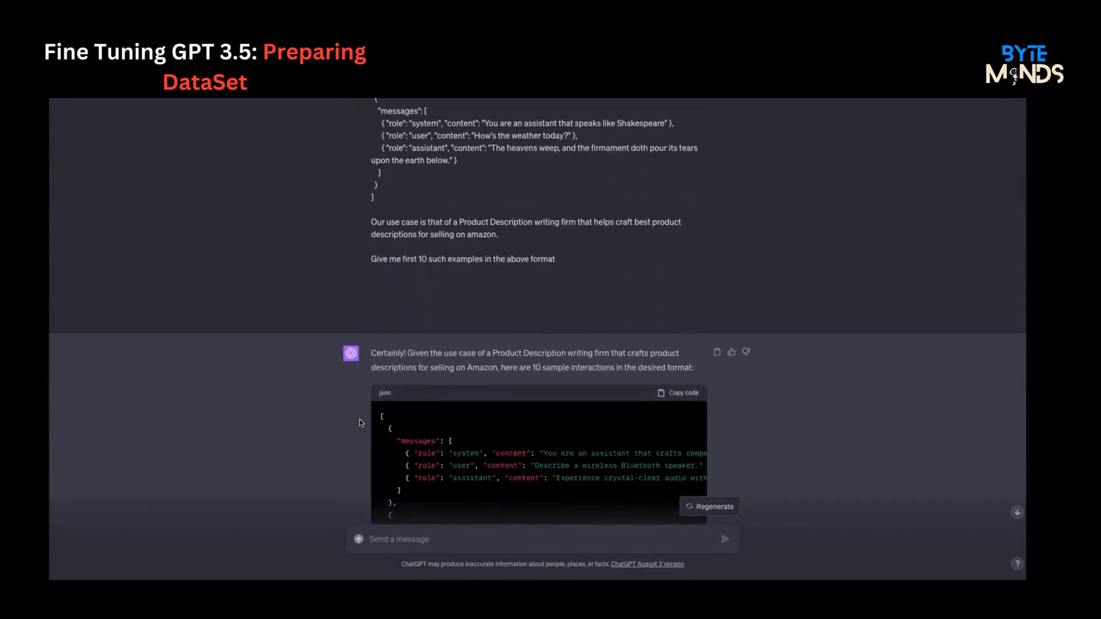
pyautogui.scroll(-3)
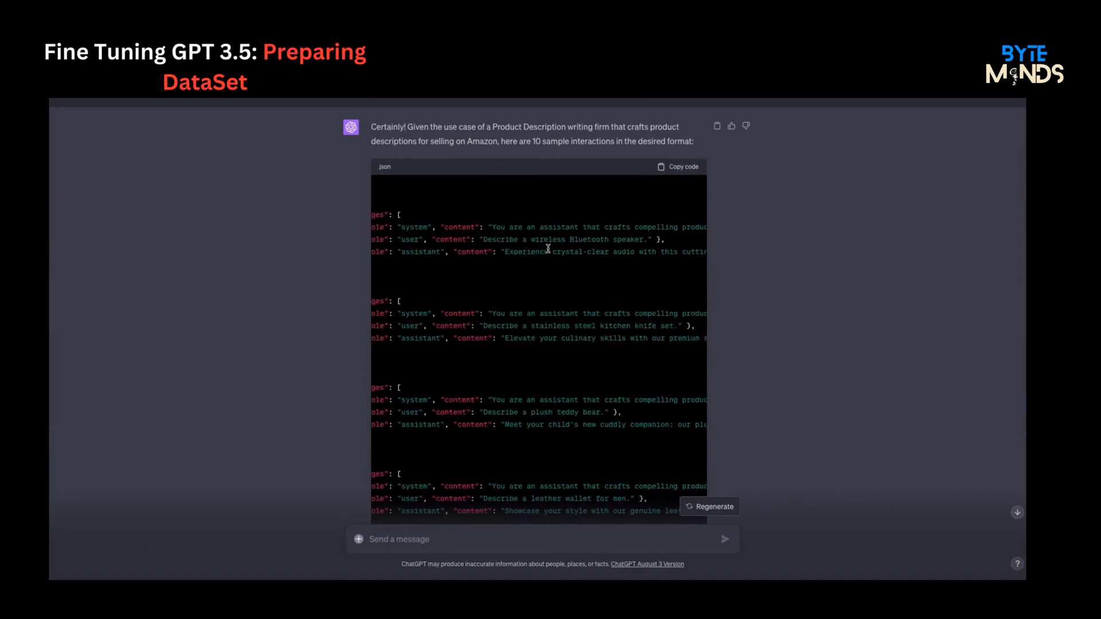
pyautogui.scroll(-3)
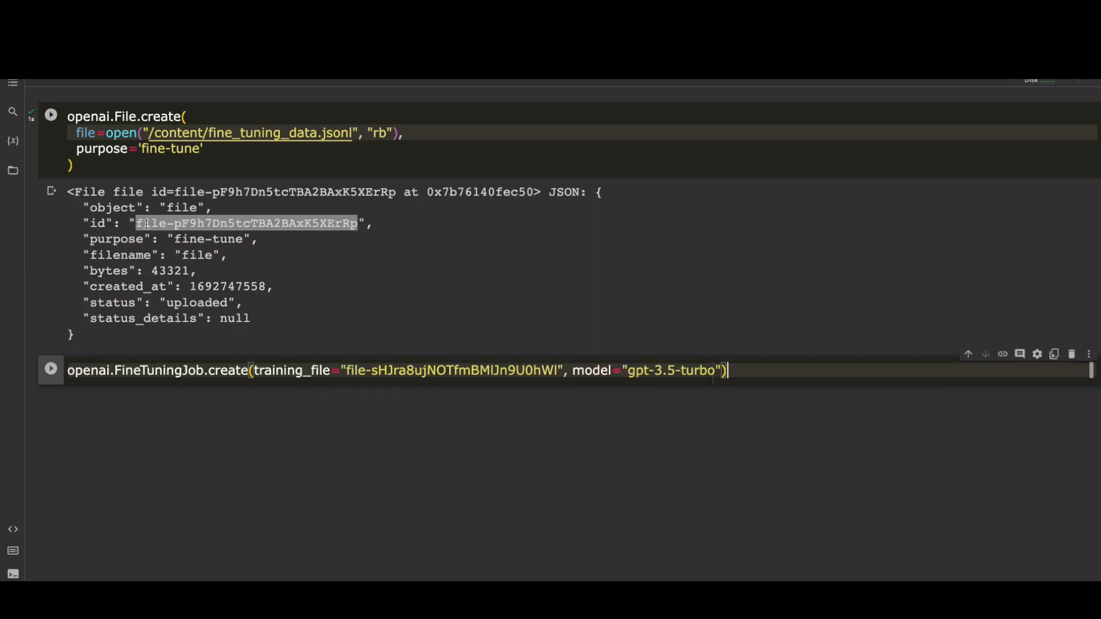
pyautogui.moveTo(168, 204)
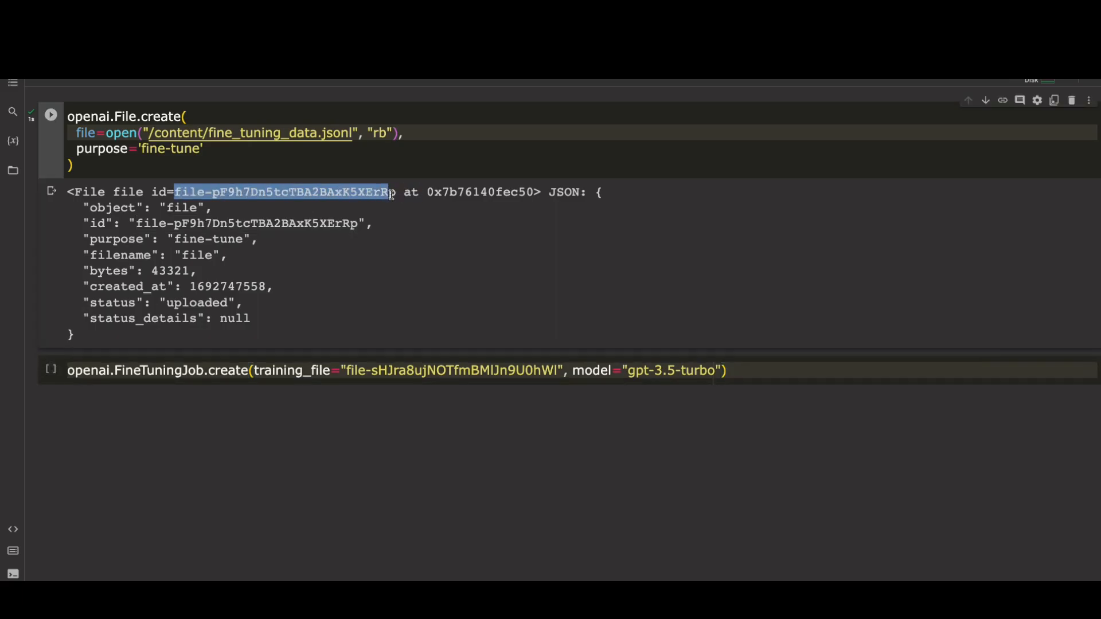
# Step: Run FineTuningJob.create on gpt-3.5-turbo with the uploaded file ID, returning status 'created'
pyautogui.click(50, 371)
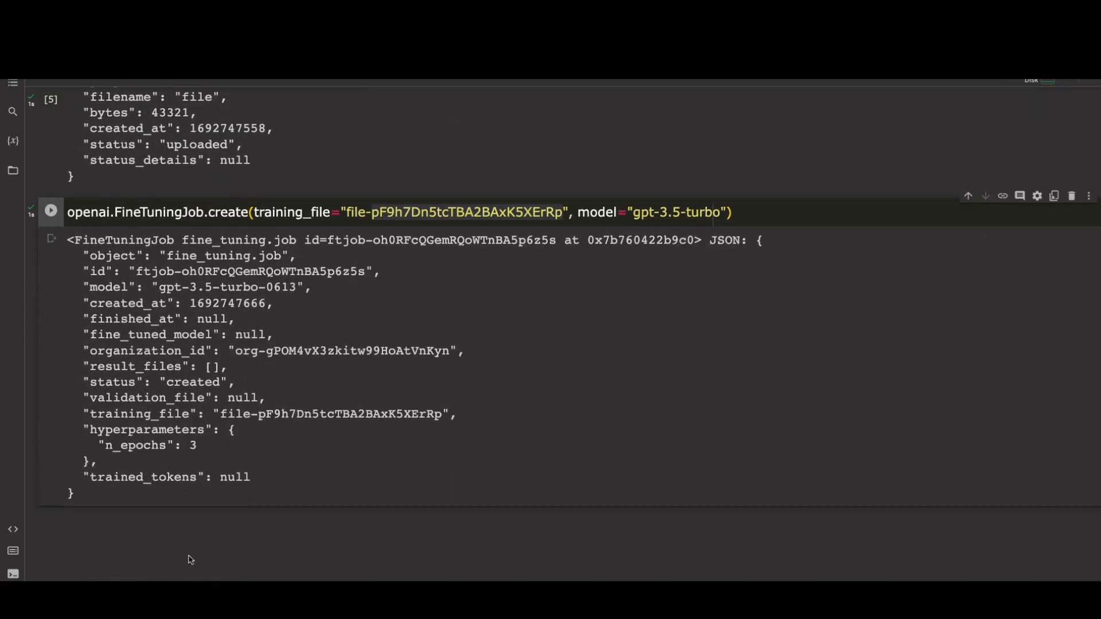
pyautogui.moveTo(224, 556)
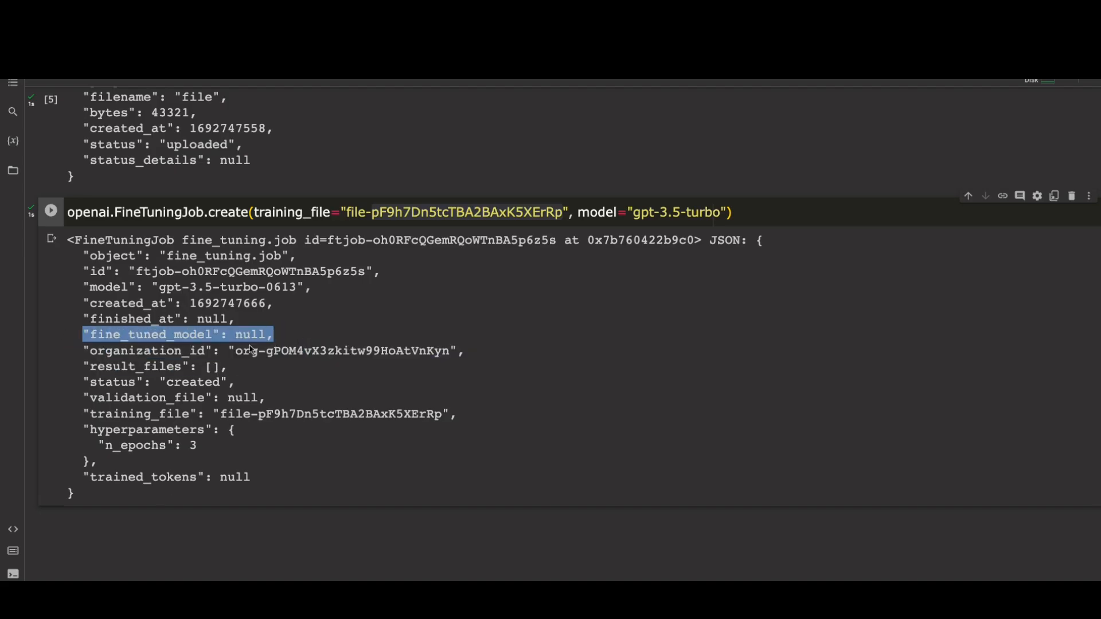
pyautogui.moveTo(181, 255)
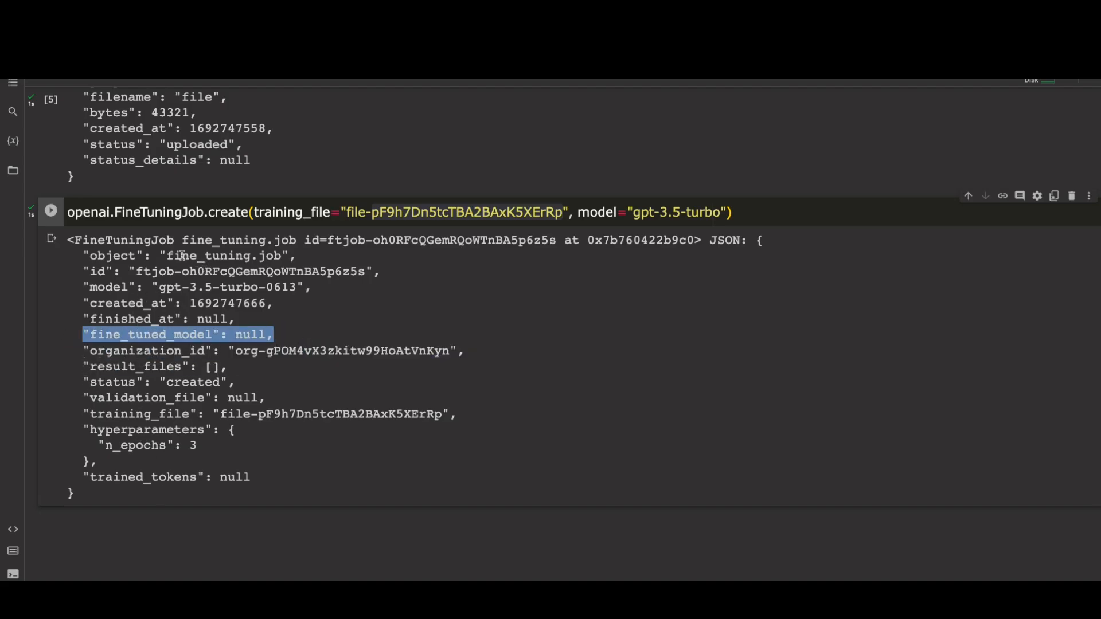
# Step: Run FineTuningJob.list(limit=10) and retrieve the new job by ID to check its state
pyautogui.scroll(-3)
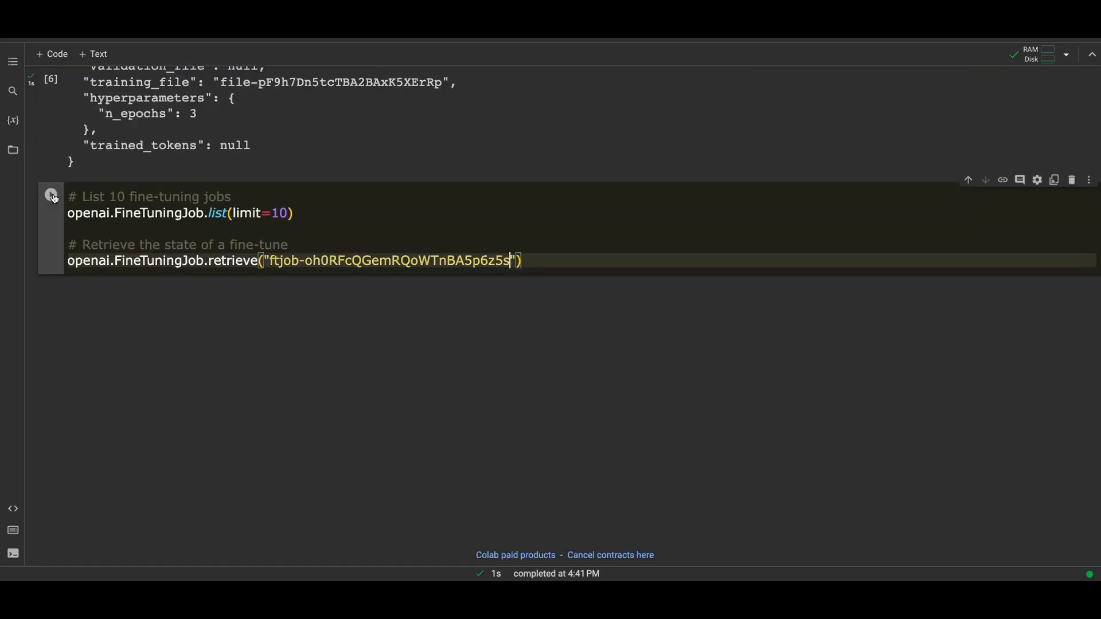
pyautogui.click(50, 195)
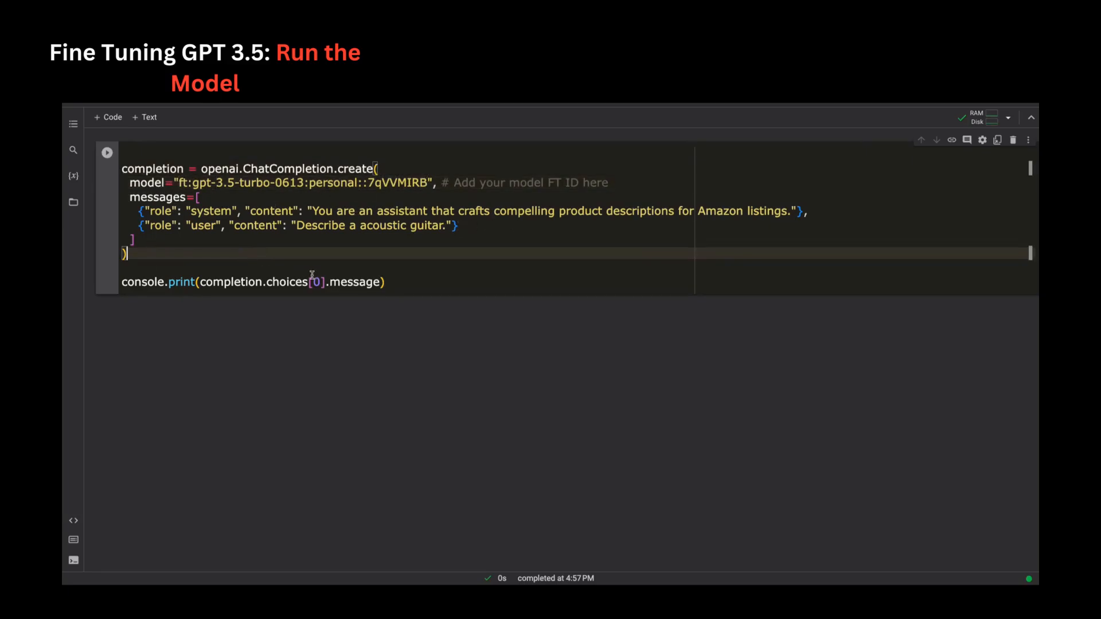
# Step: Run the ChatCompletion cell asking the fine-tuned model to describe an acoustic guitar
pyautogui.click(107, 153)
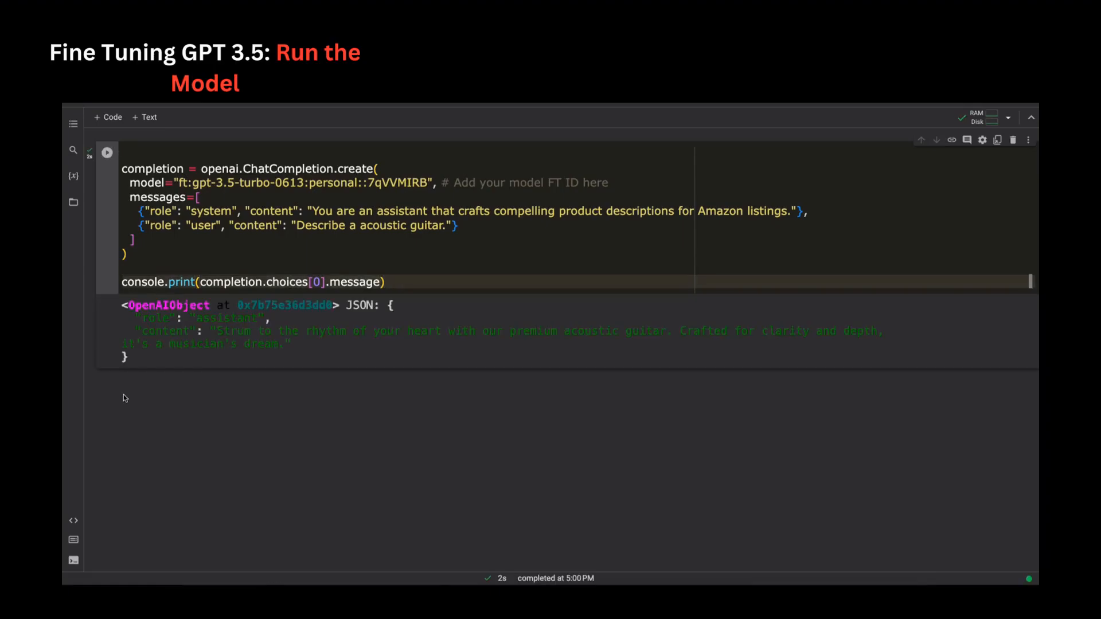
pyautogui.moveTo(216, 332)
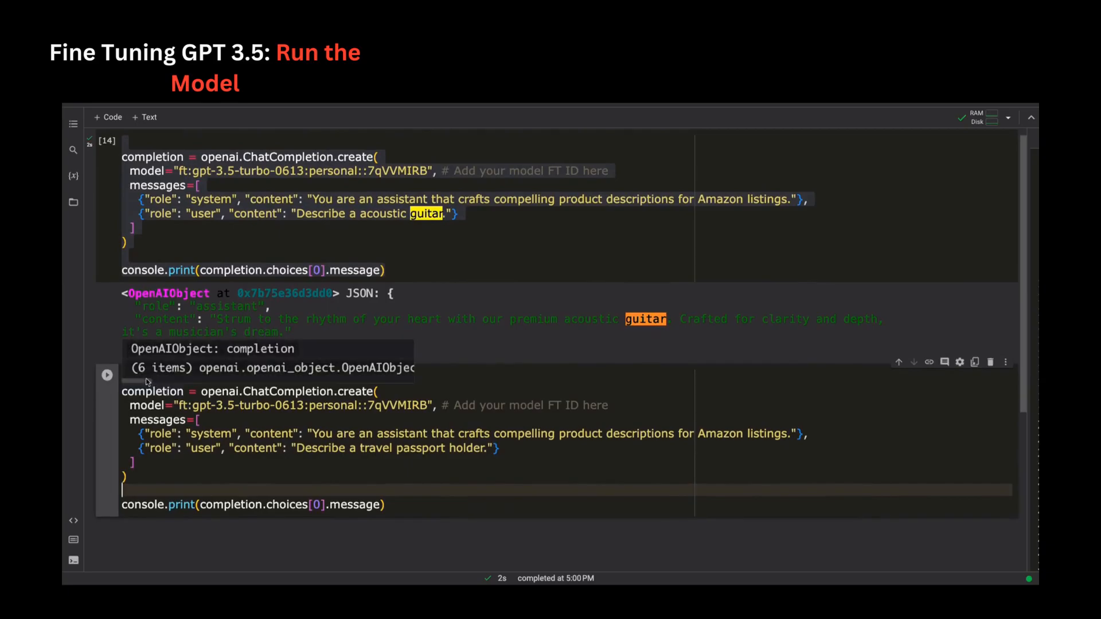
# Step: Run the 'Describe a travel passport holder.' prompt, getting an RFID-blocking holder pitch
pyautogui.click(107, 374)
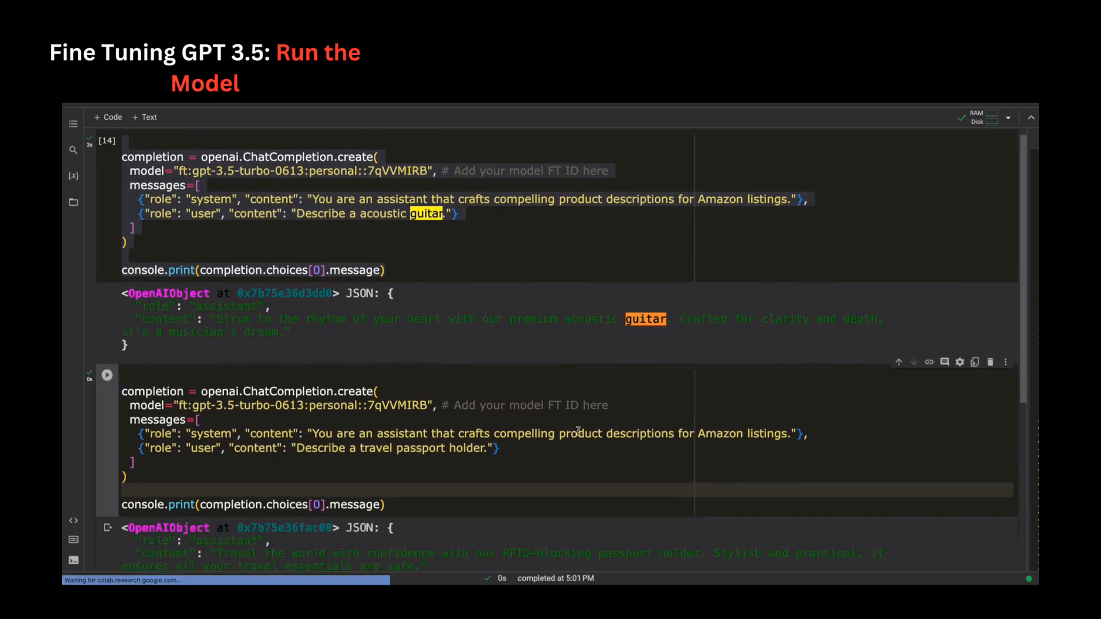
pyautogui.scroll(-3)
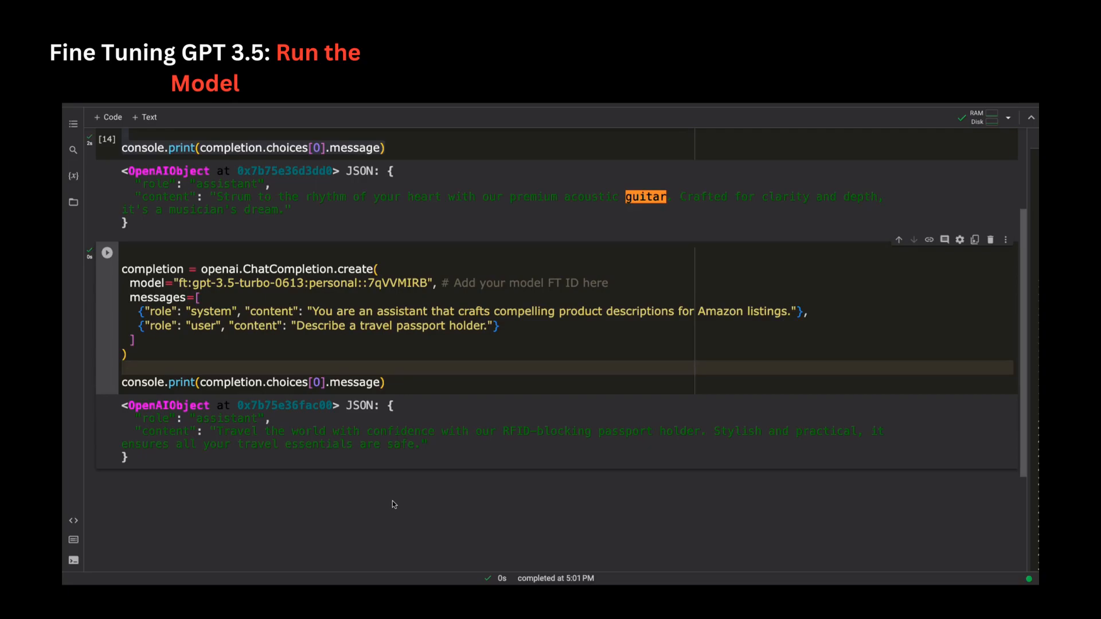
pyautogui.moveTo(394, 505)
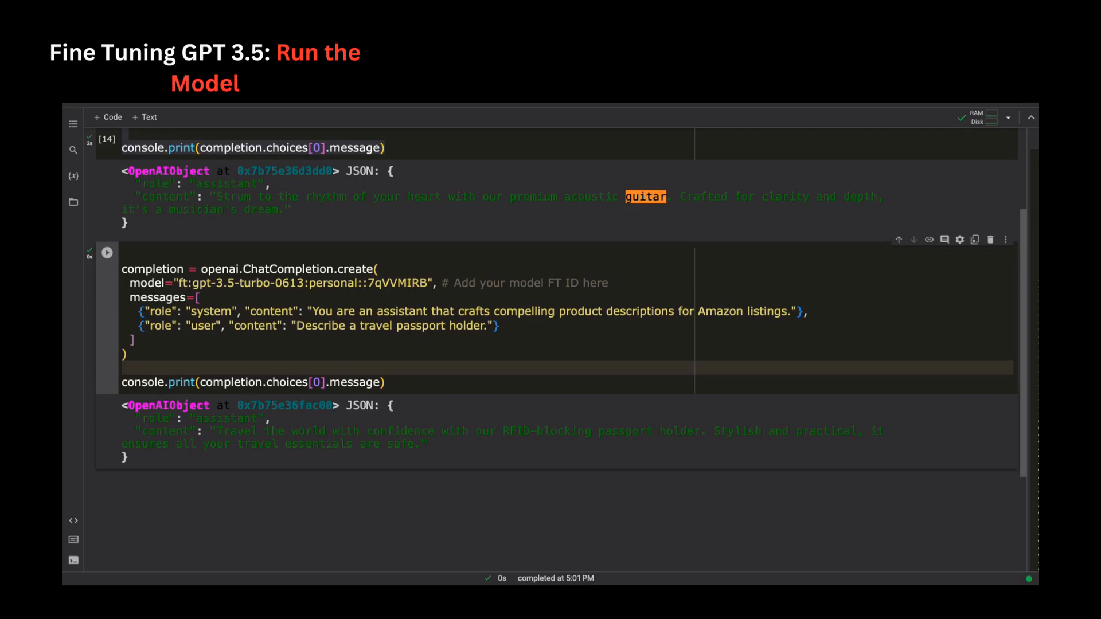